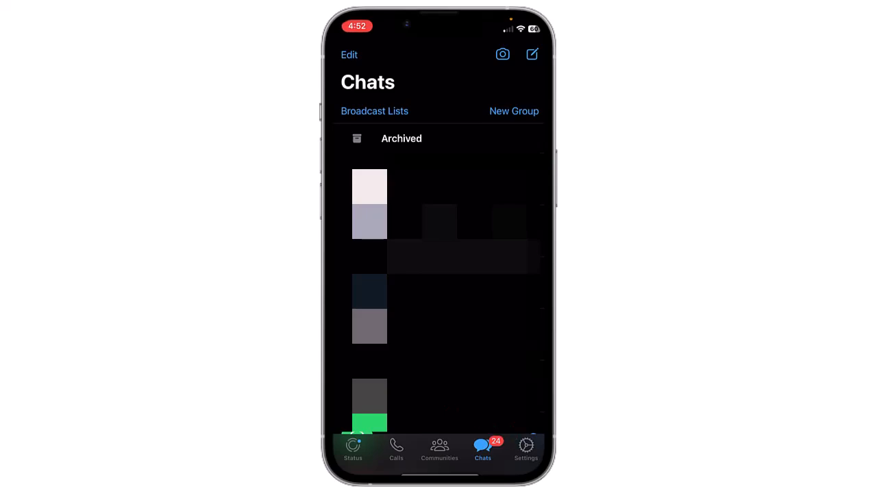
Step: Go to Settings > Chats > Chat Backup, which shows no previous backup and auto backup off
click(525, 449)
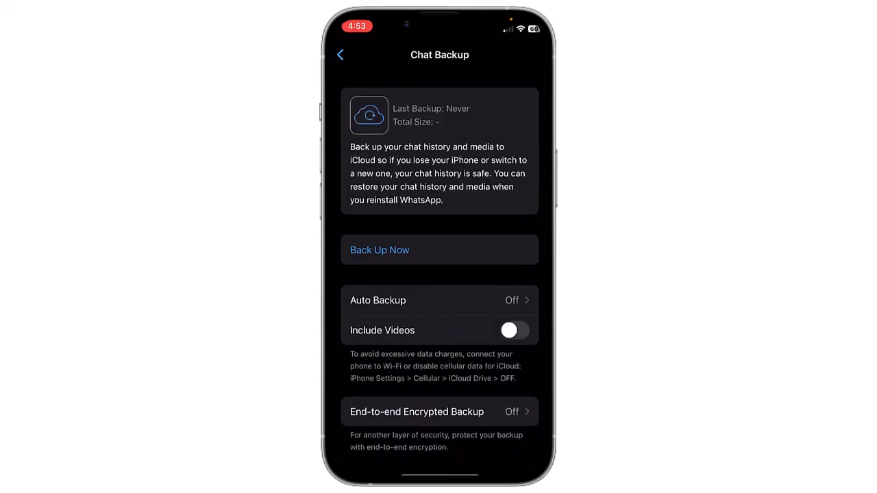
scroll(up, 3)
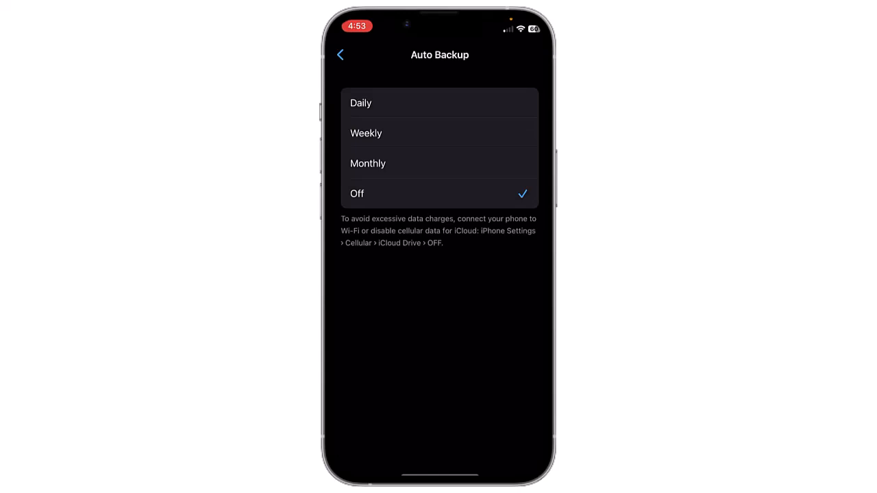
click(341, 55)
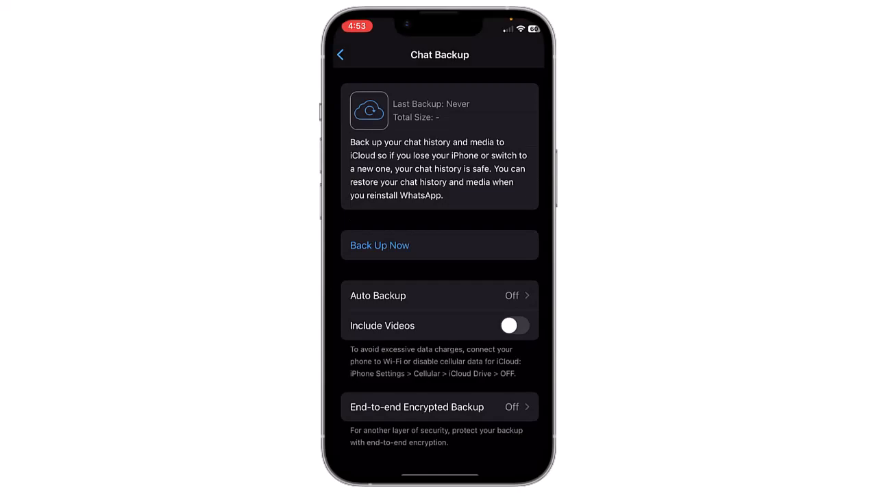